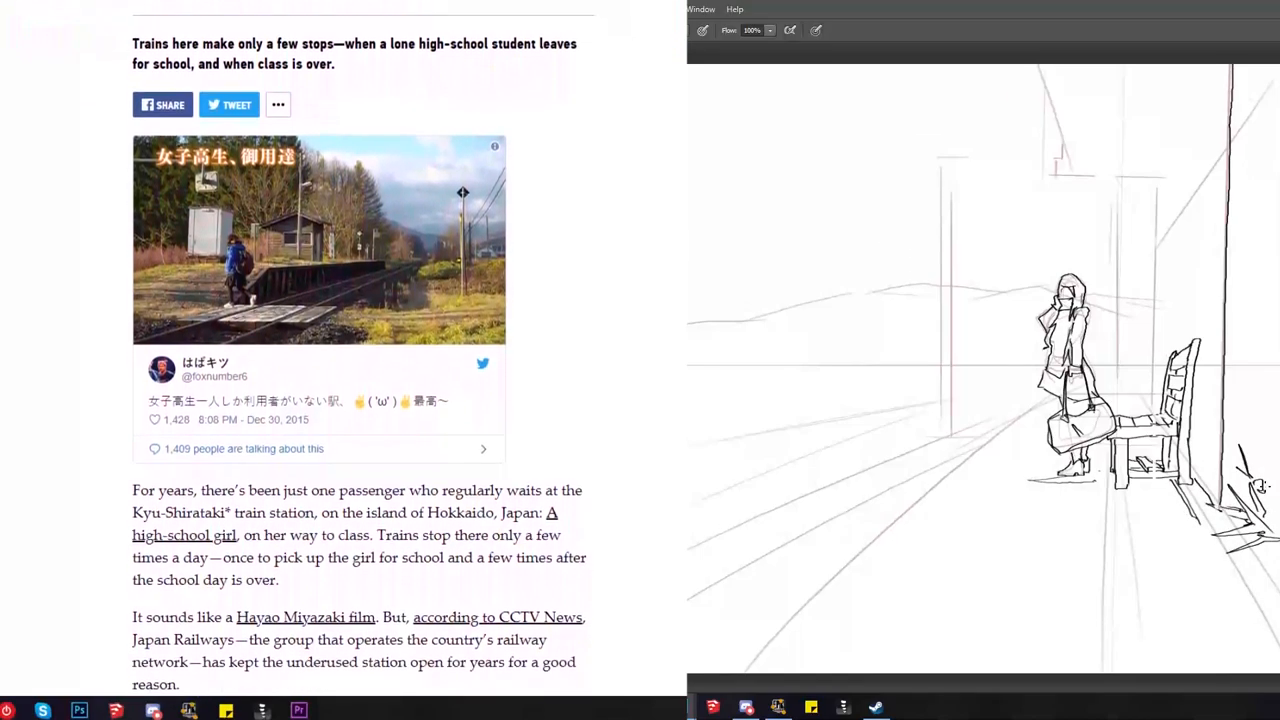
Step: Scroll the view to the lower-left ground of the station sketch
scroll("down", 3)
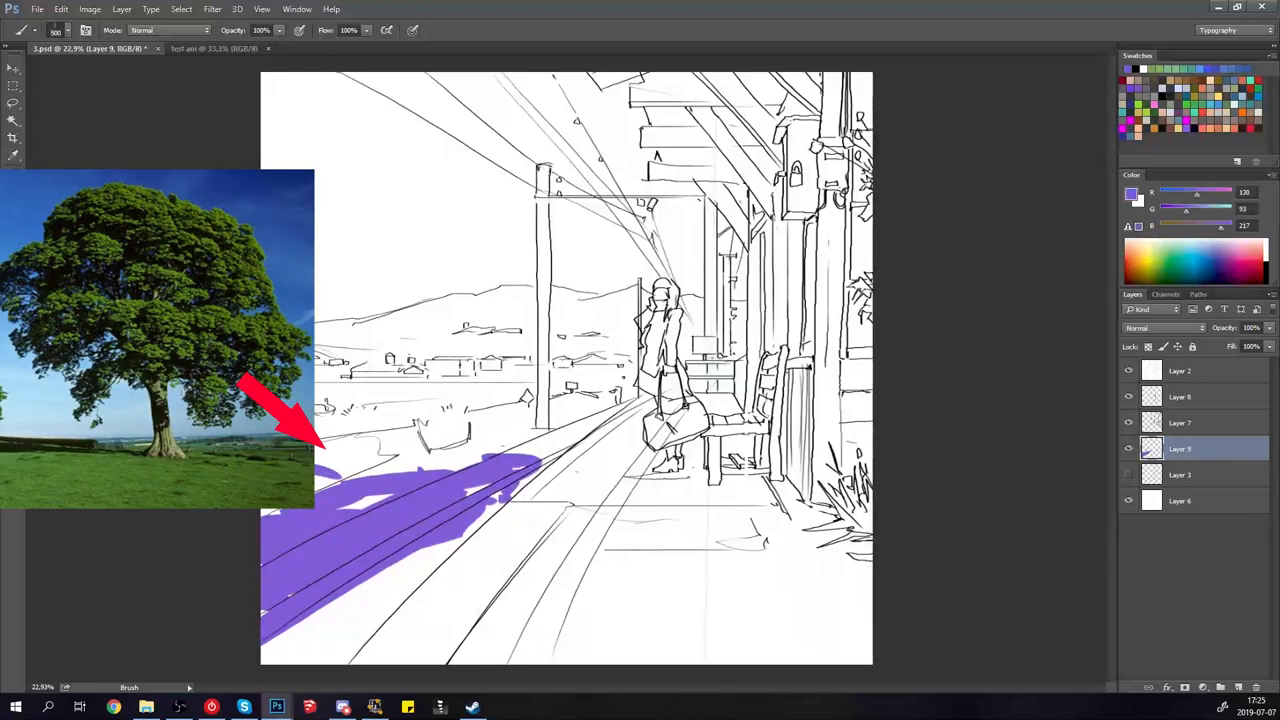
Step: Brush purple shadow shapes across the tracks and ground on Layer 9
left_click_drag(400, 430, 580, 405)
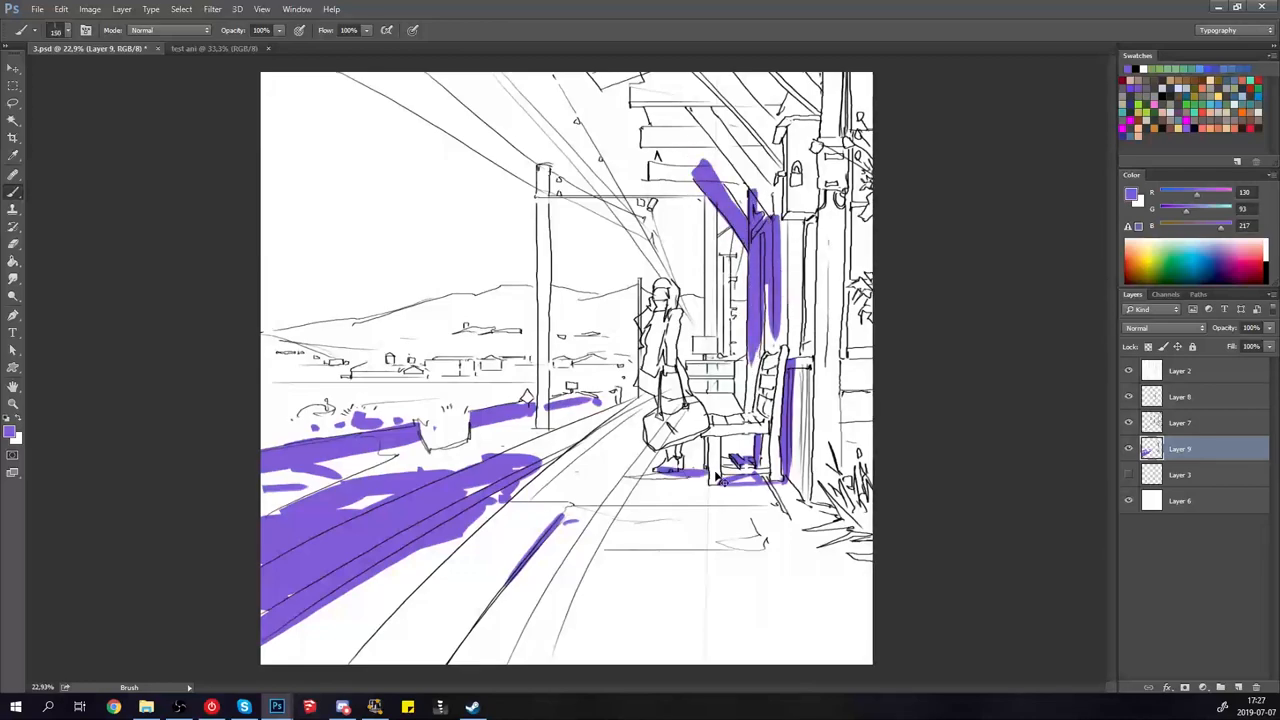
left_click(13, 103)
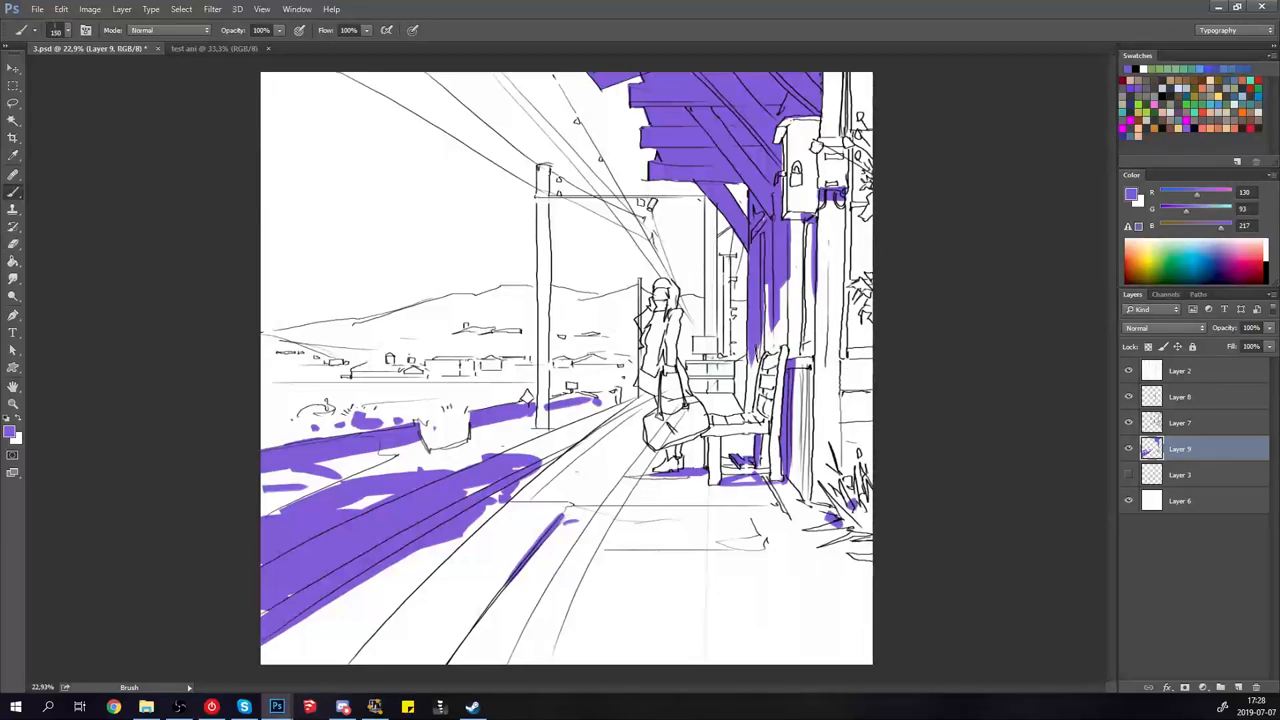
left_click(13, 103)
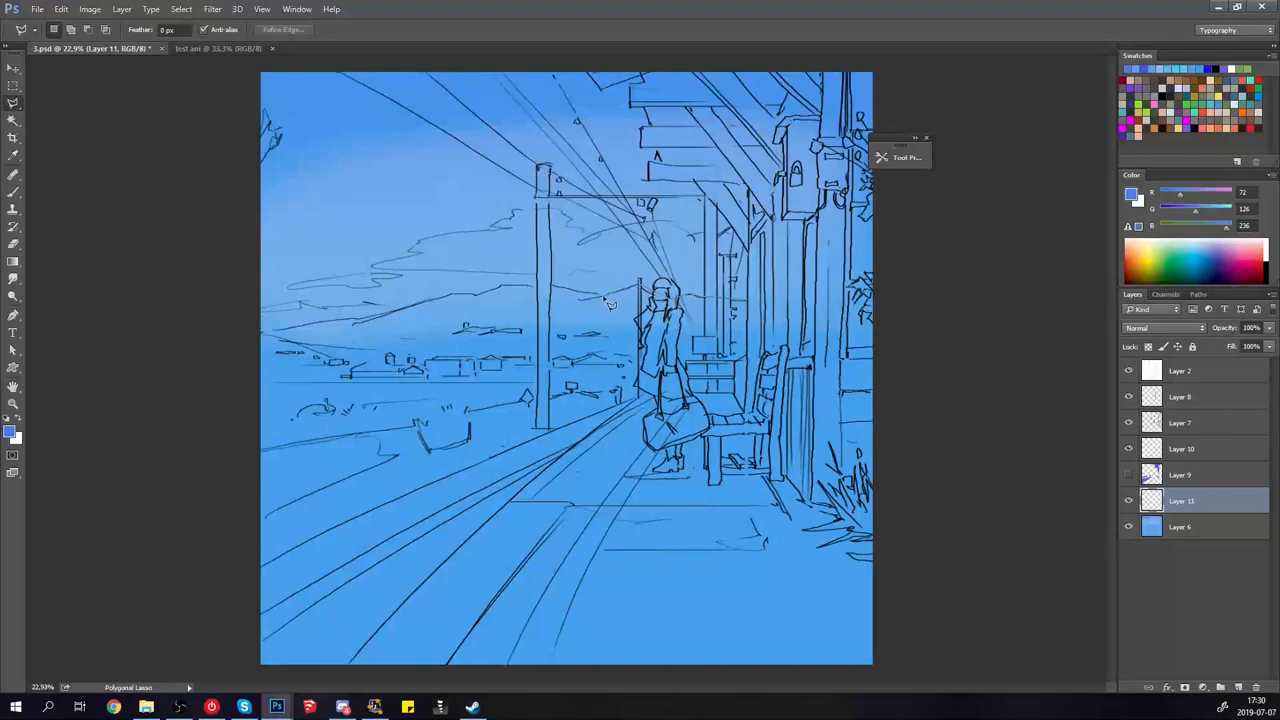
Step: Begin outlining the land area with the Polygonal Lasso to fill it green
left_click(647, 78)
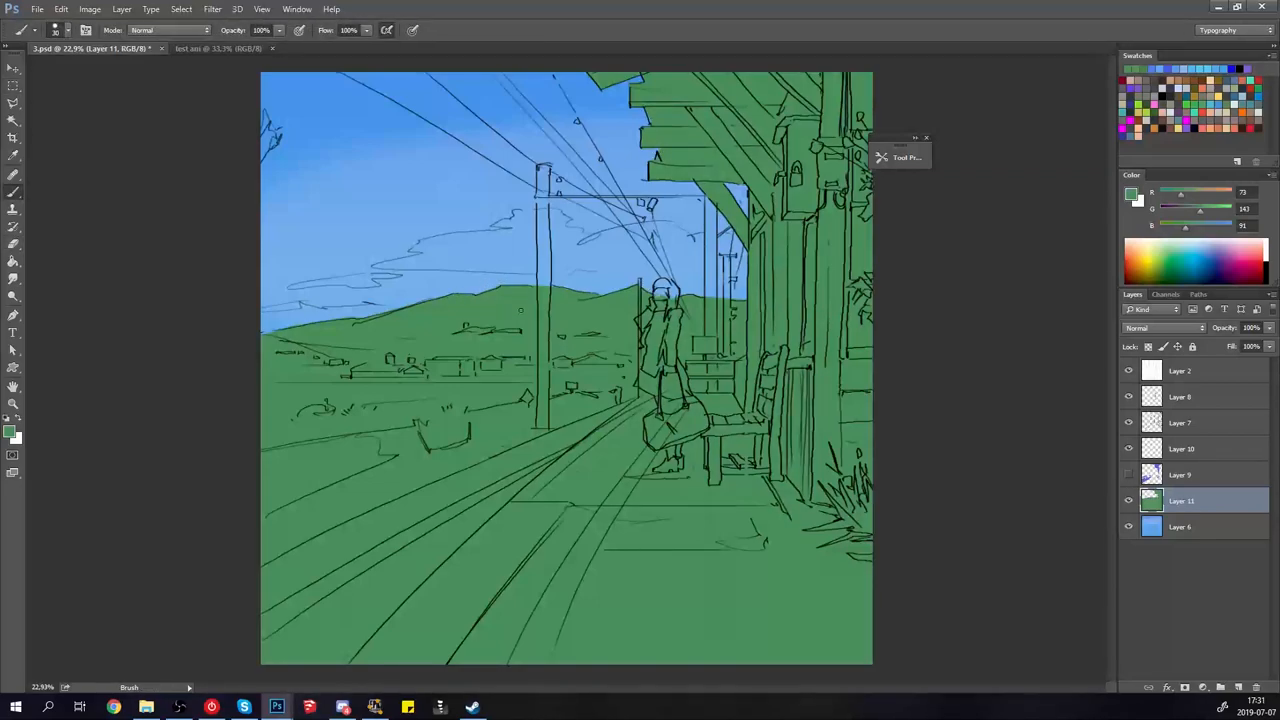
left_click(1205, 226)
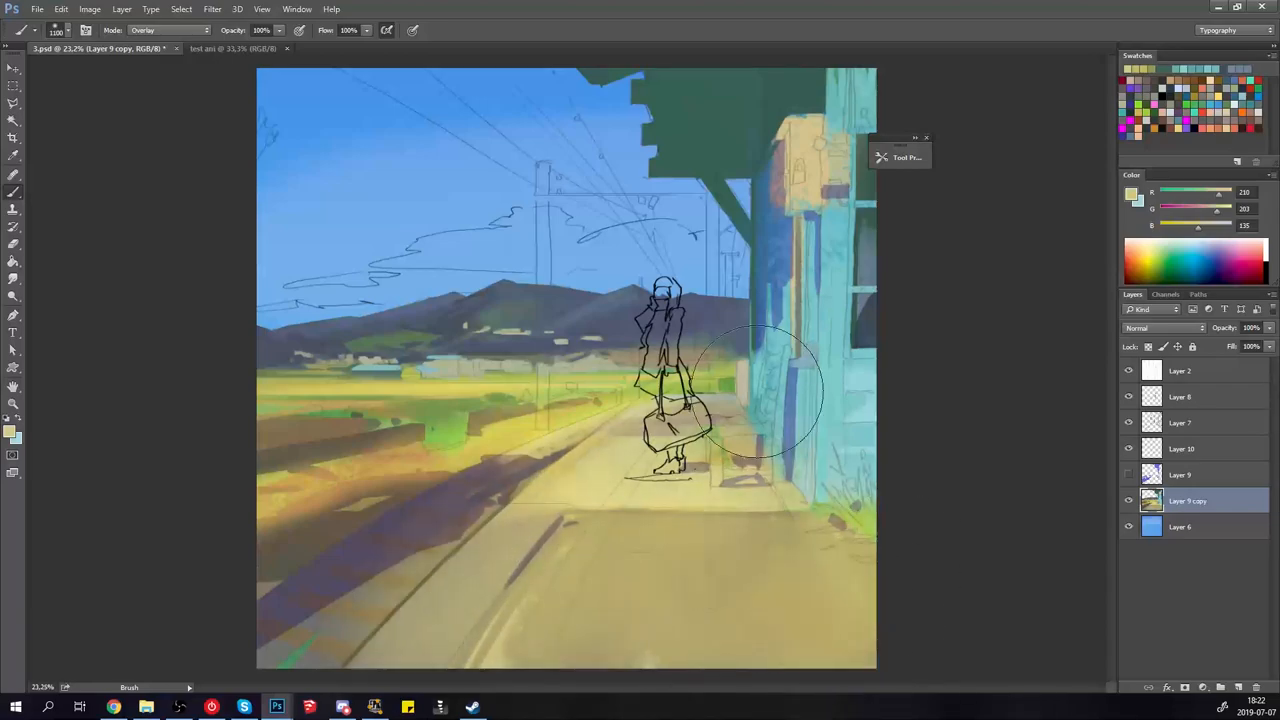
Step: Pick a layer and tool for painting clouds, poles, bench and the girl's silhouette
left_click(1180, 396)
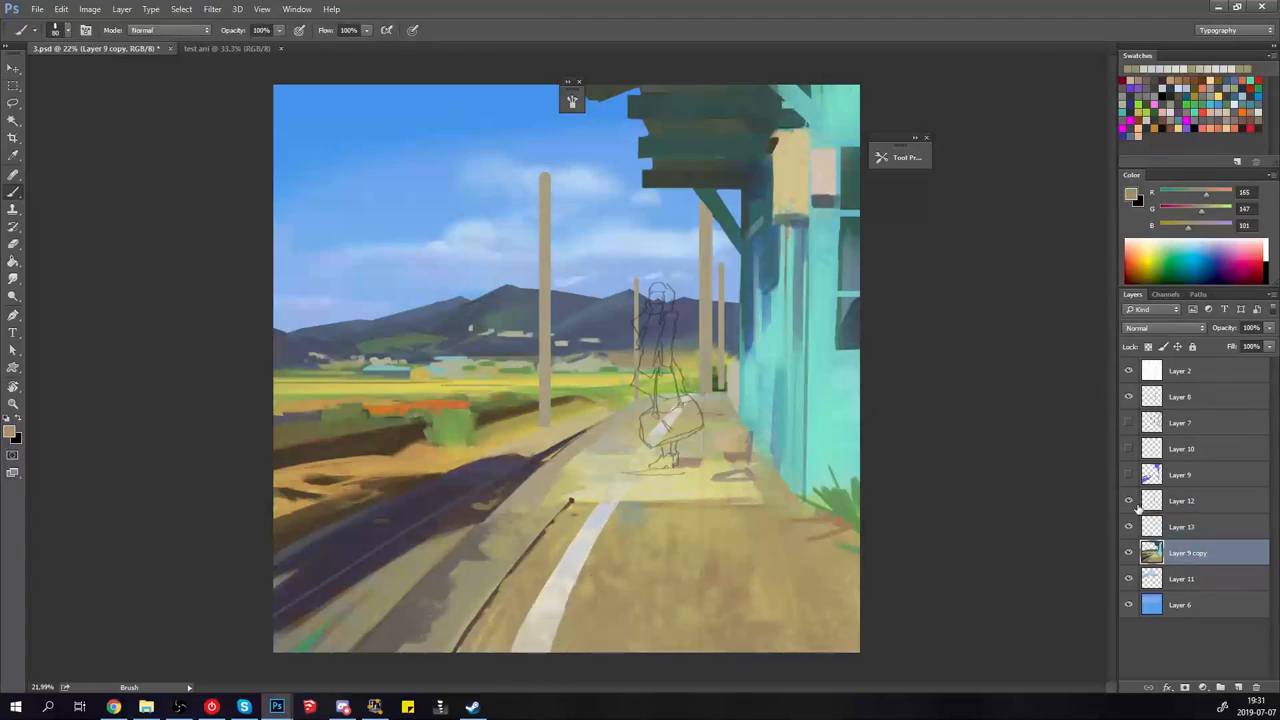
left_click(14, 85)
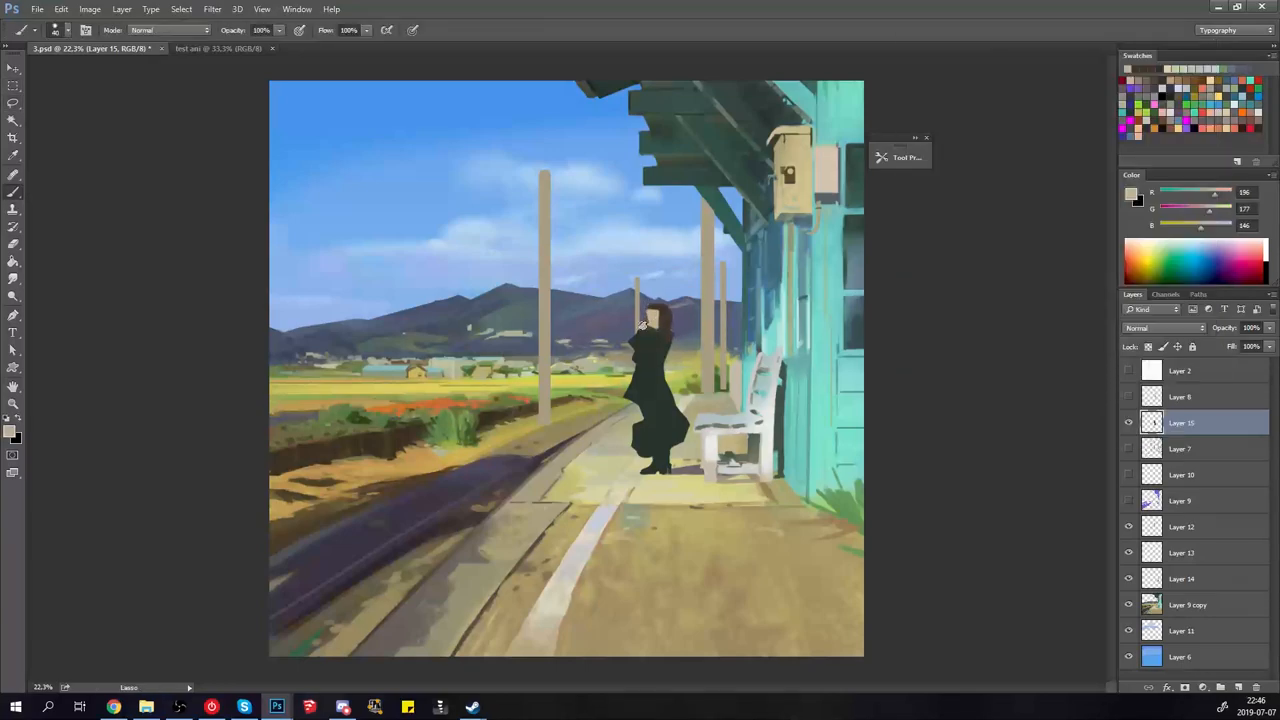
Step: Brush the girl's purple top and dark hair on Layer 15
left_click(14, 102)
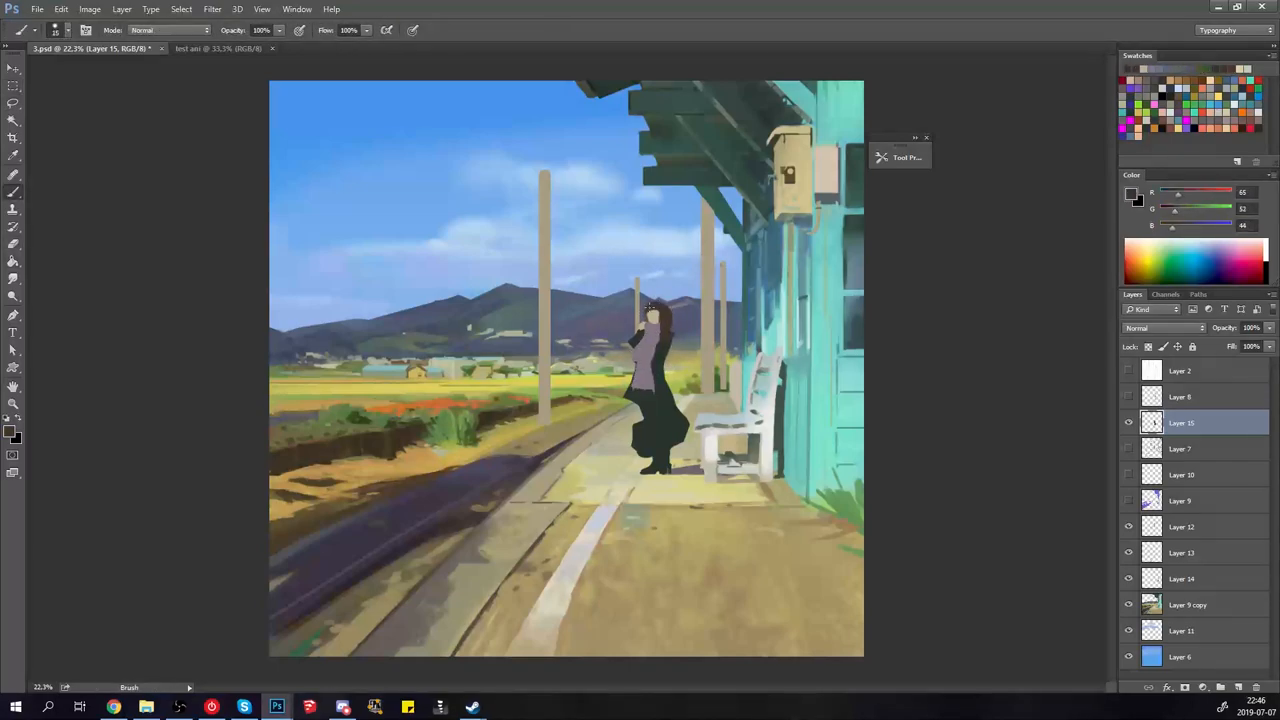
left_click(660, 390)
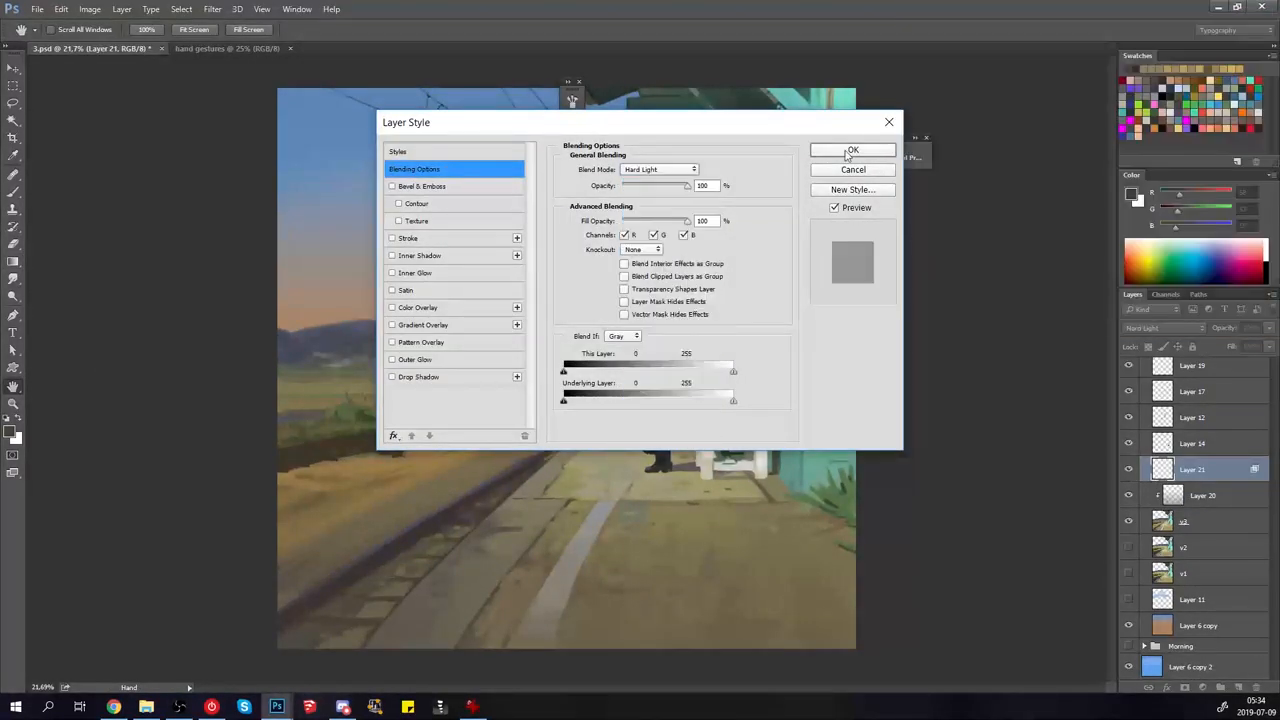
Step: Confirm Hard Light blending, then darken and desaturate Layer 14's colours
left_click(852, 150)
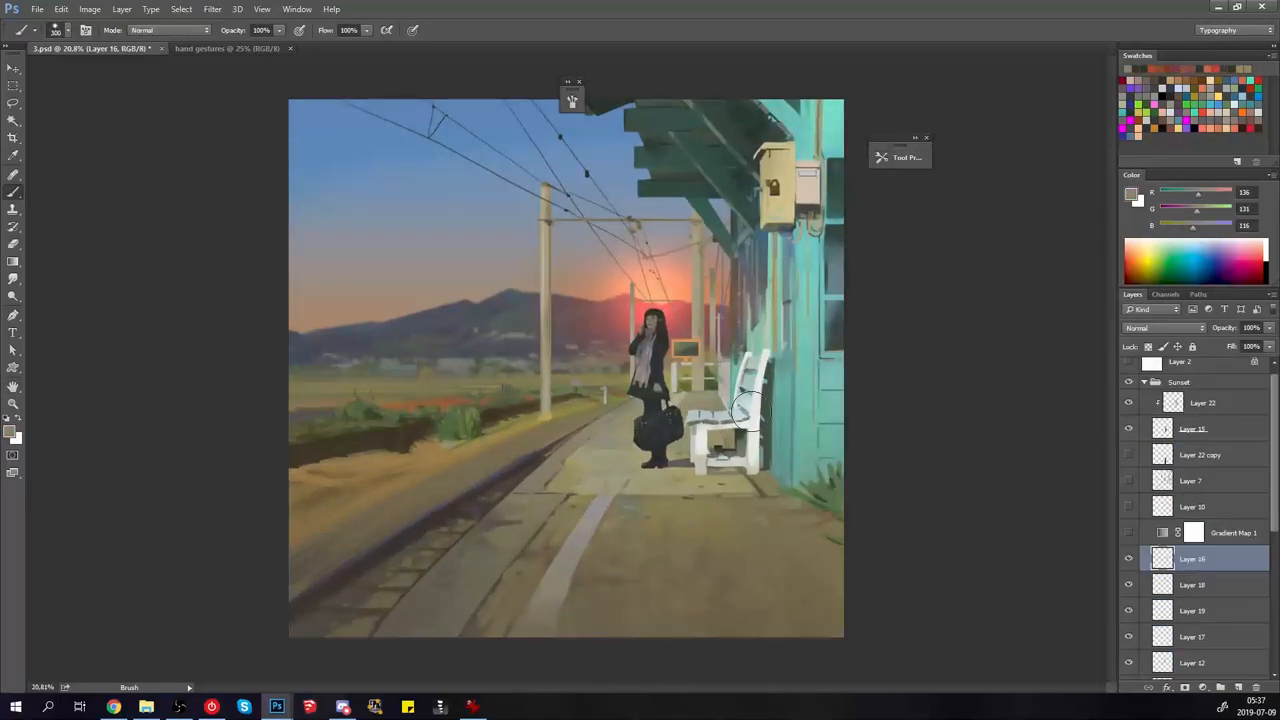
left_click(1192, 516)
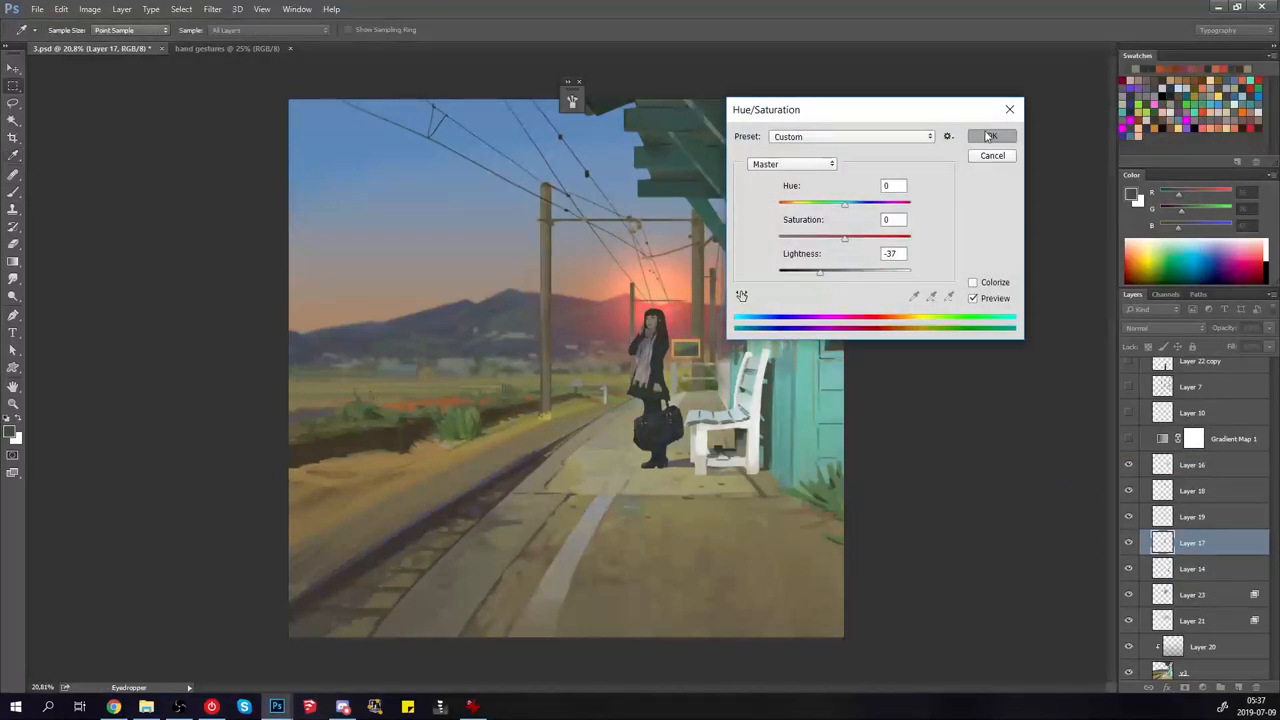
left_click(989, 135)
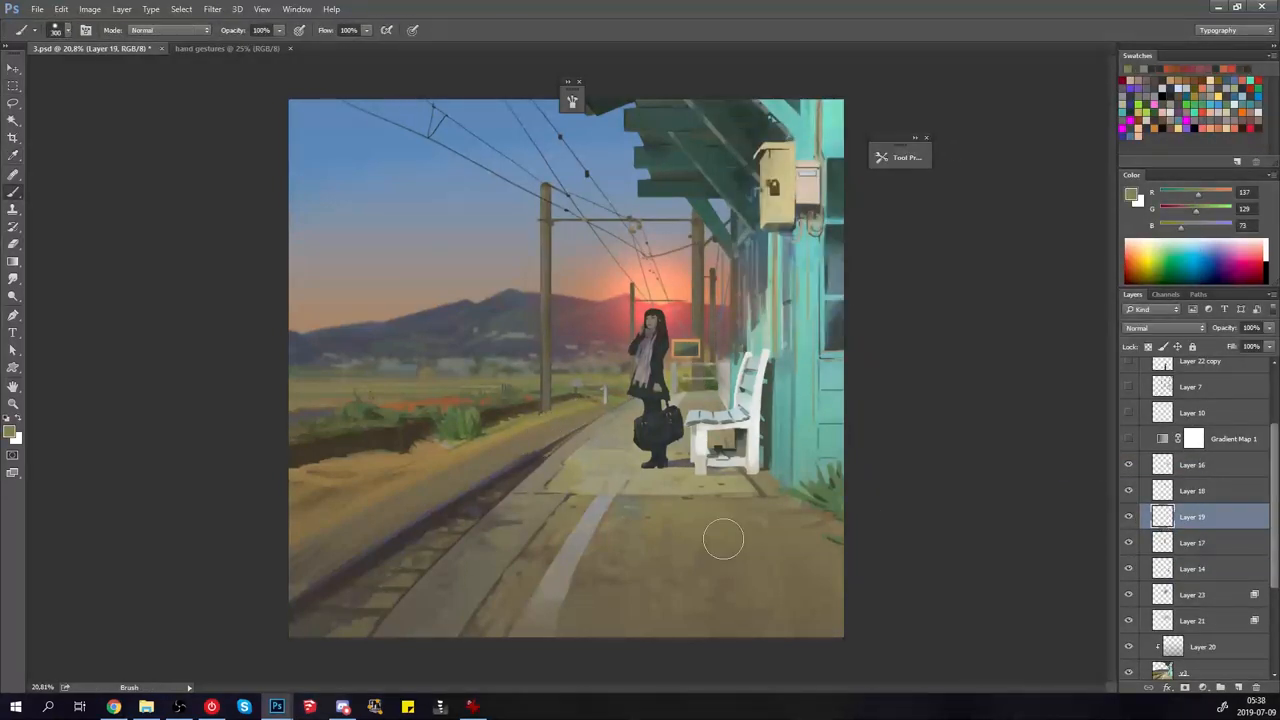
left_click(89, 9)
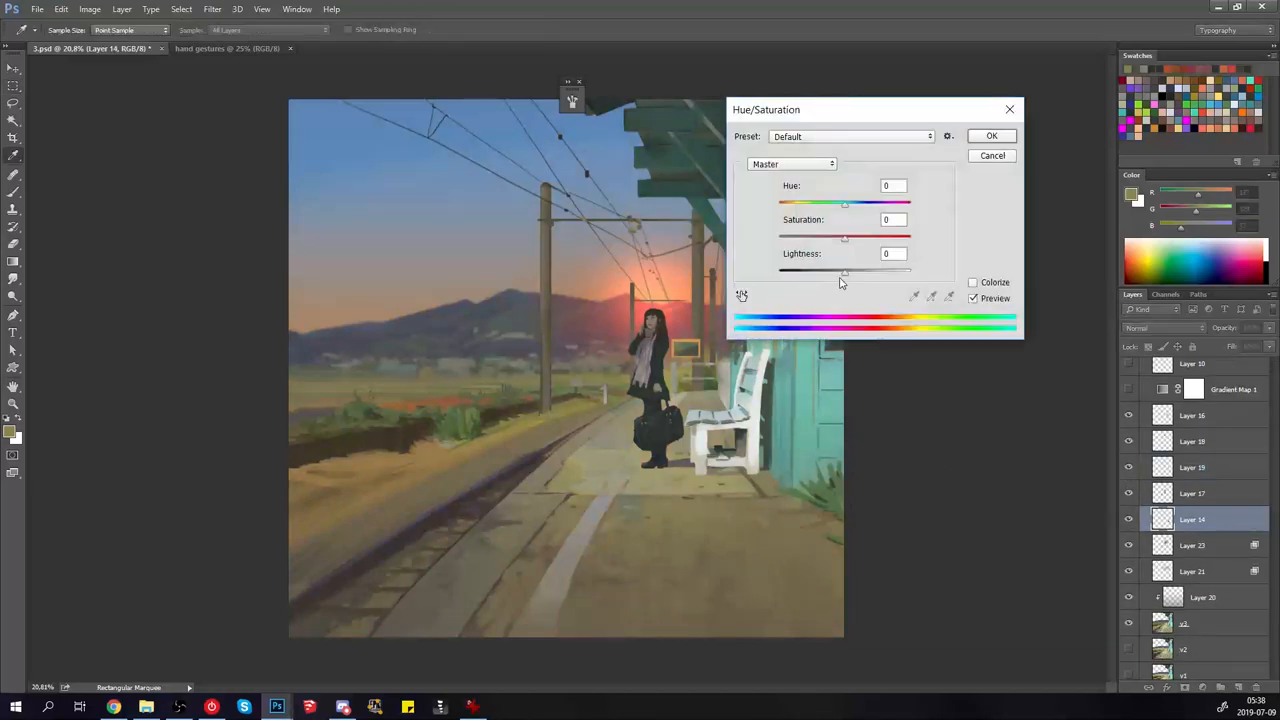
left_click(991, 135)
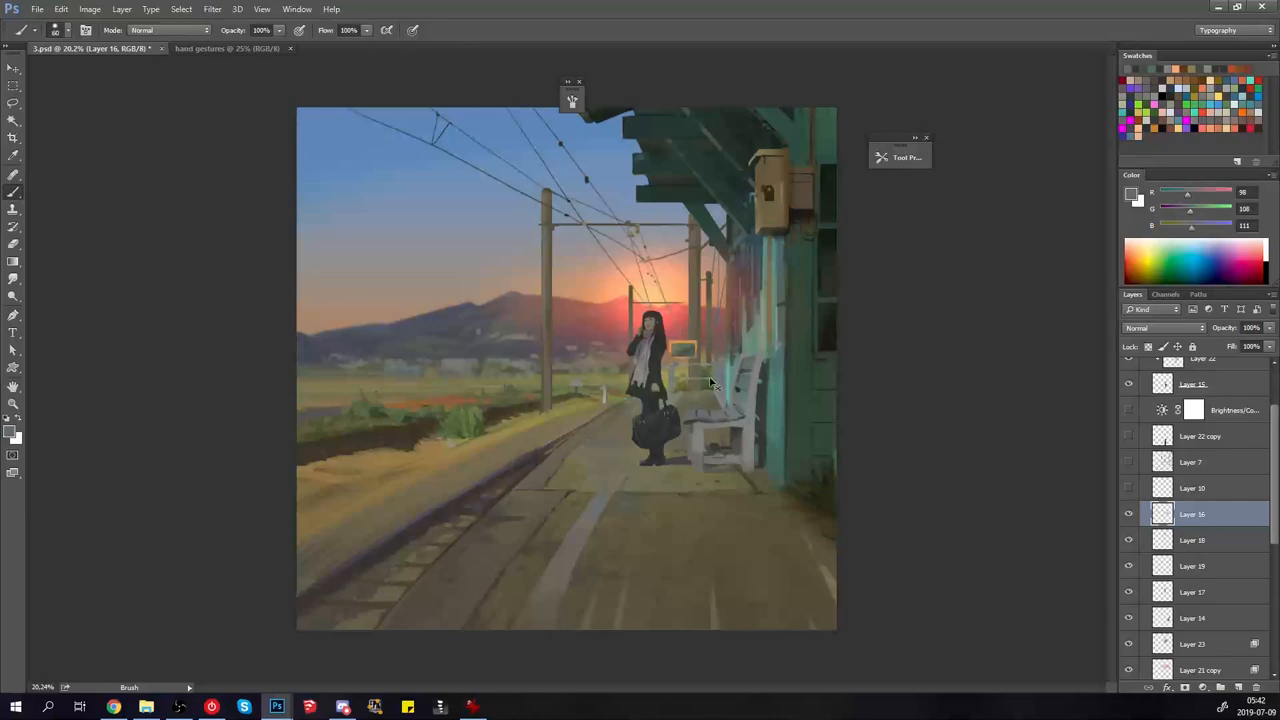
Step: Paint dark shadow tones near the building base on the new Layer 27
left_click(1192, 523)
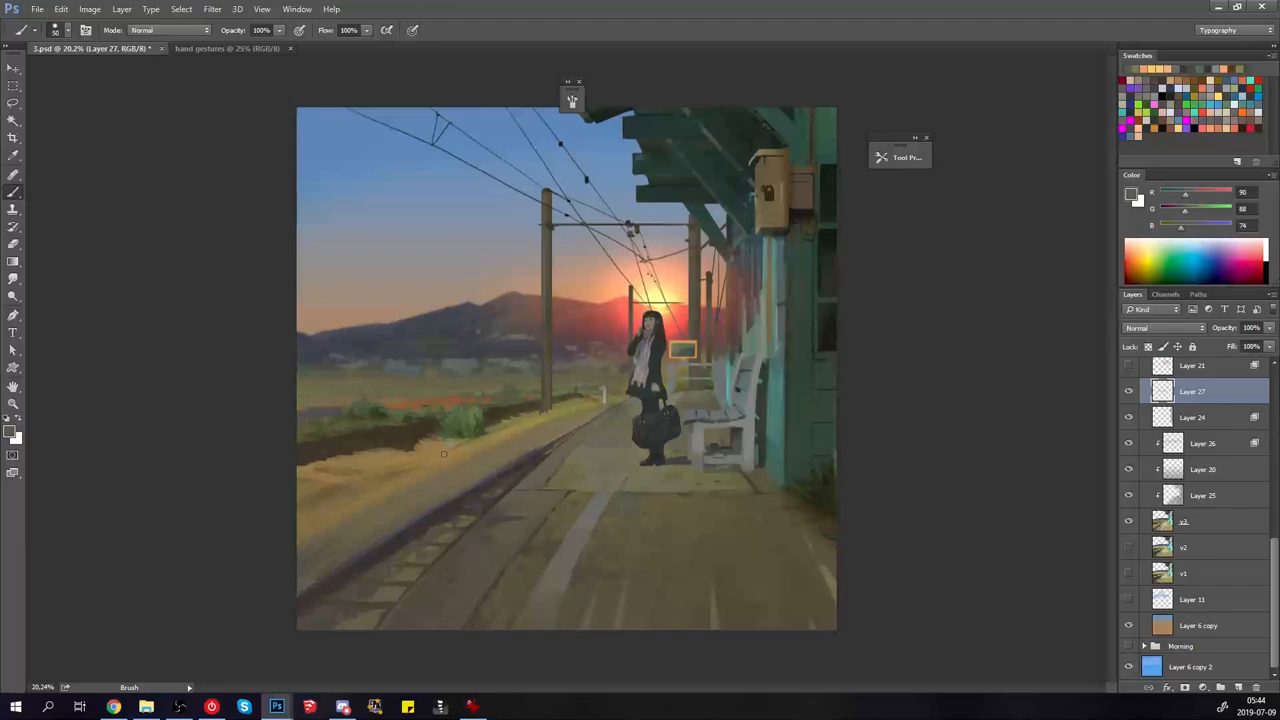
left_click(898, 157)
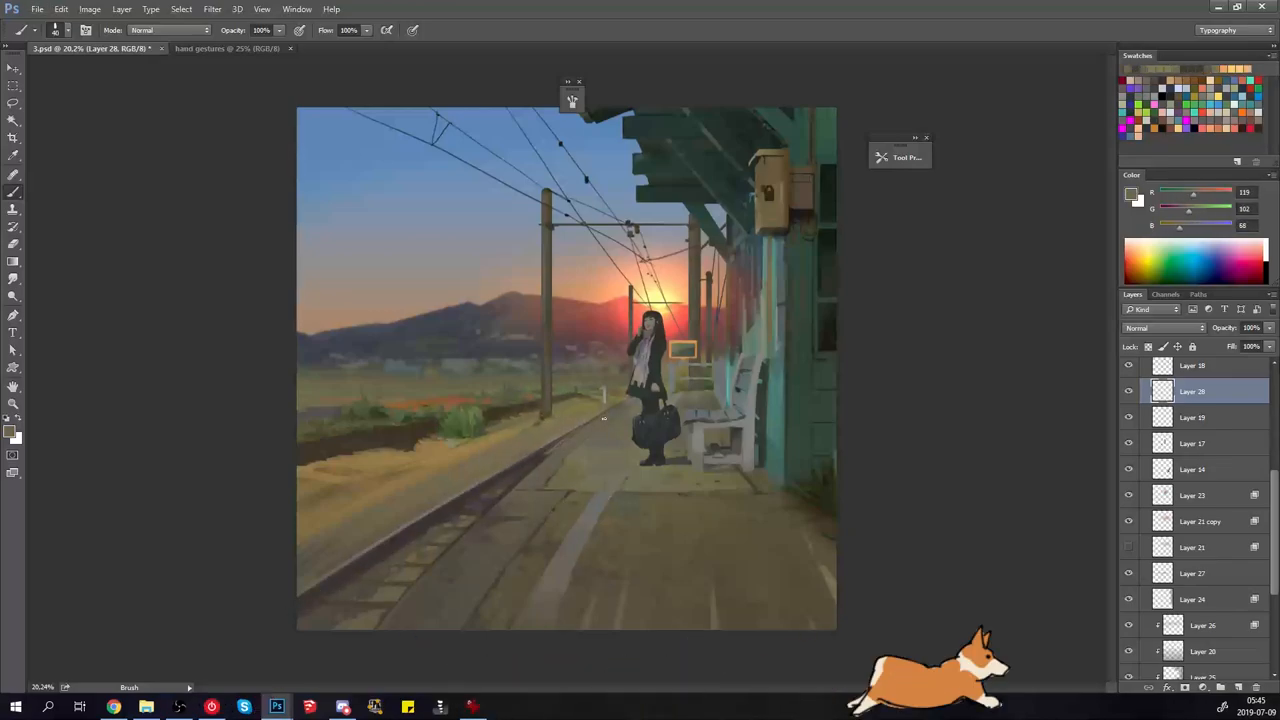
scroll("up", 3)
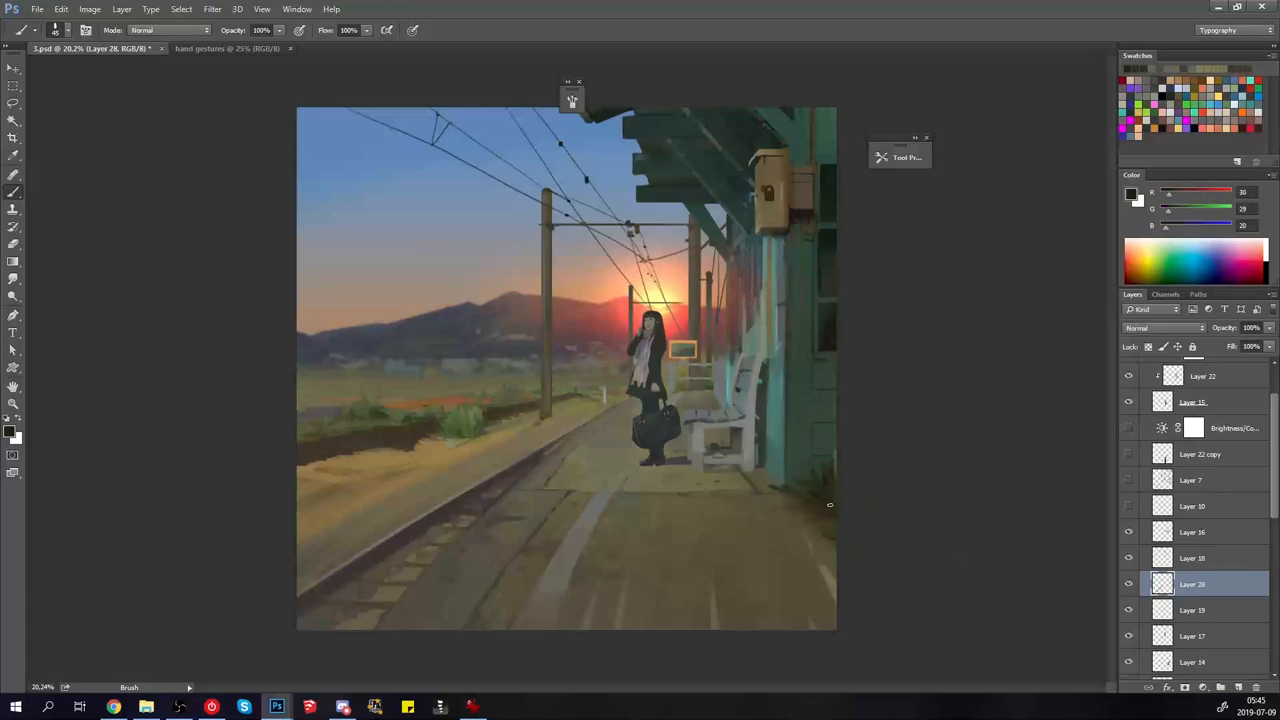
left_click(460, 420)
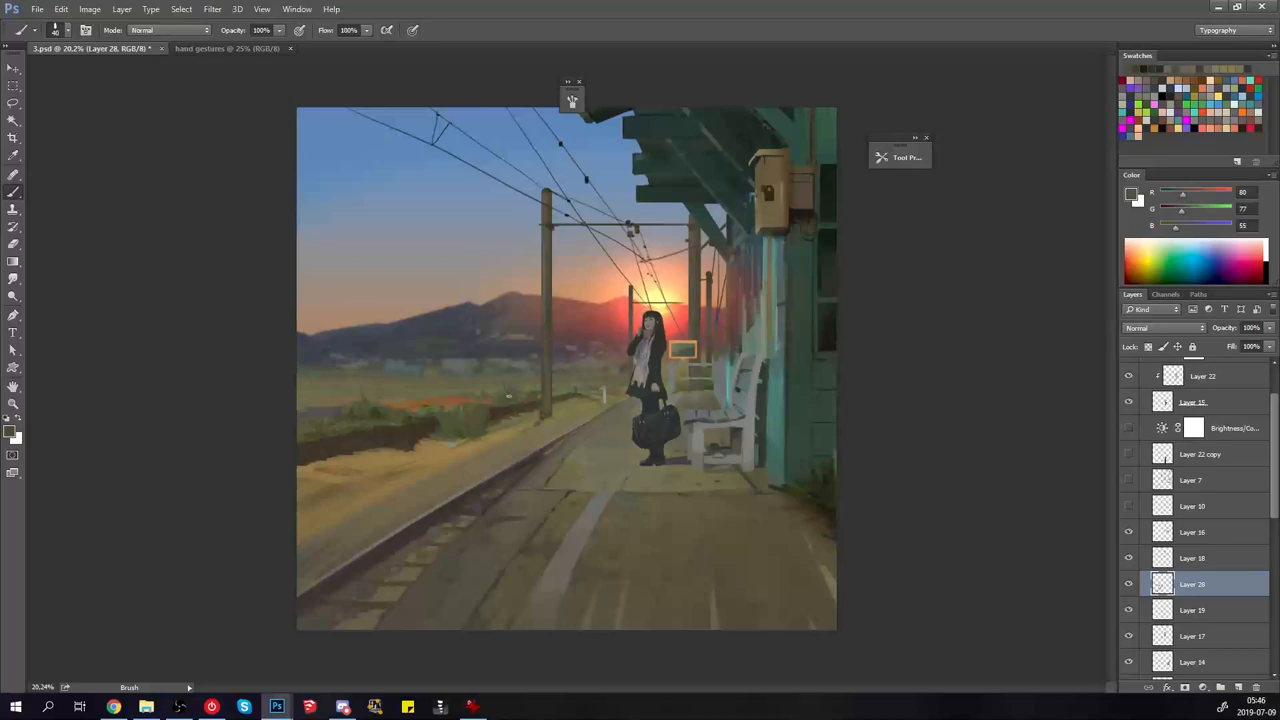
scroll("down", 3)
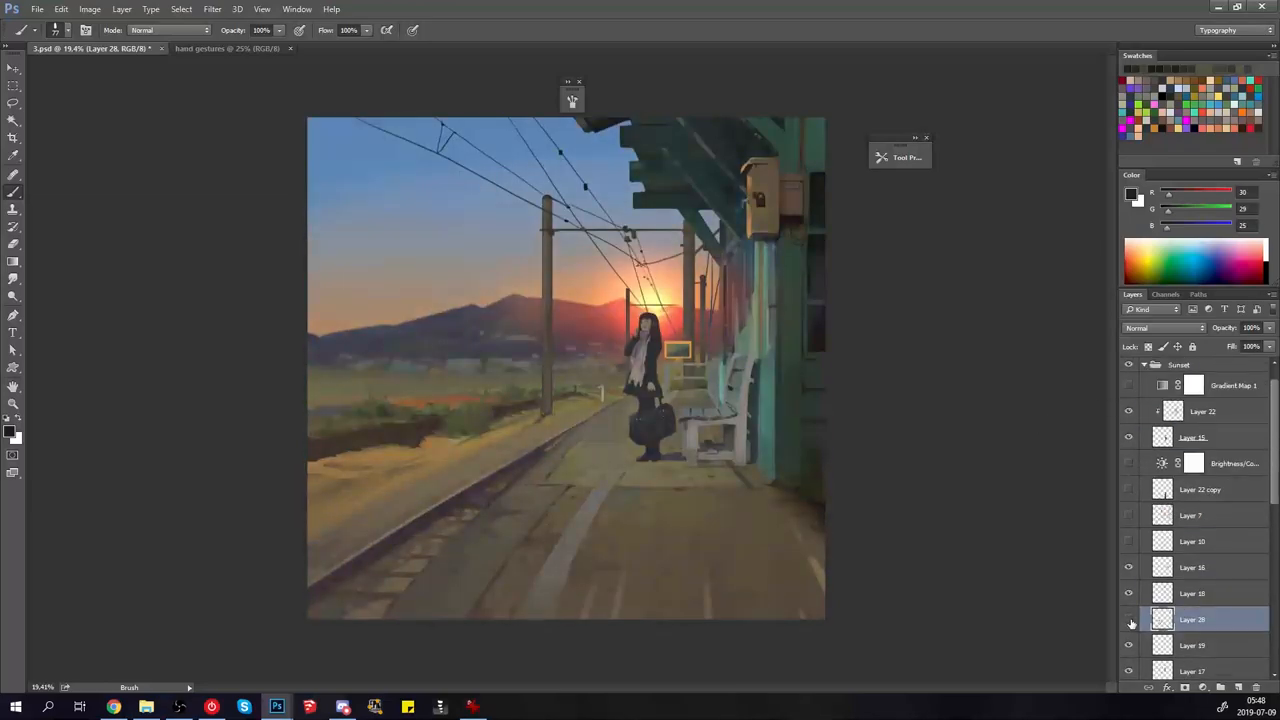
Step: Toggle Layer 28's visibility and select Layer 20 to reposition it
left_click(1129, 619)
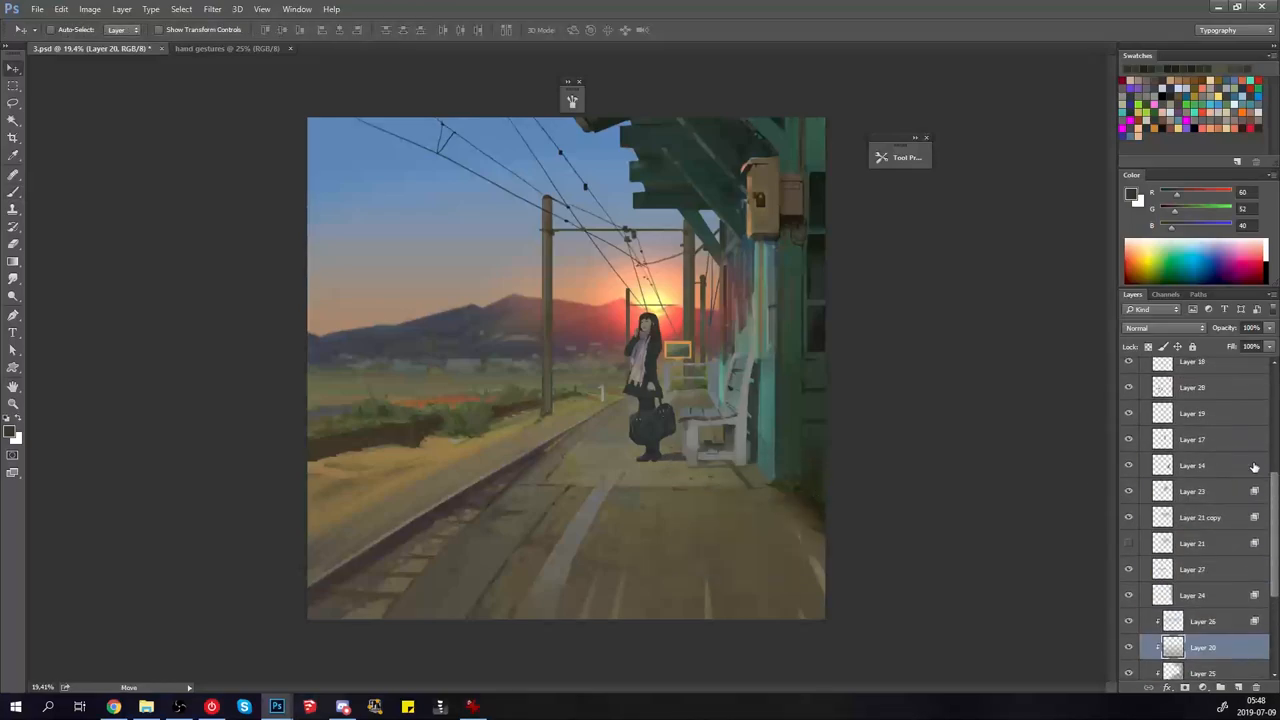
left_click(1192, 443)
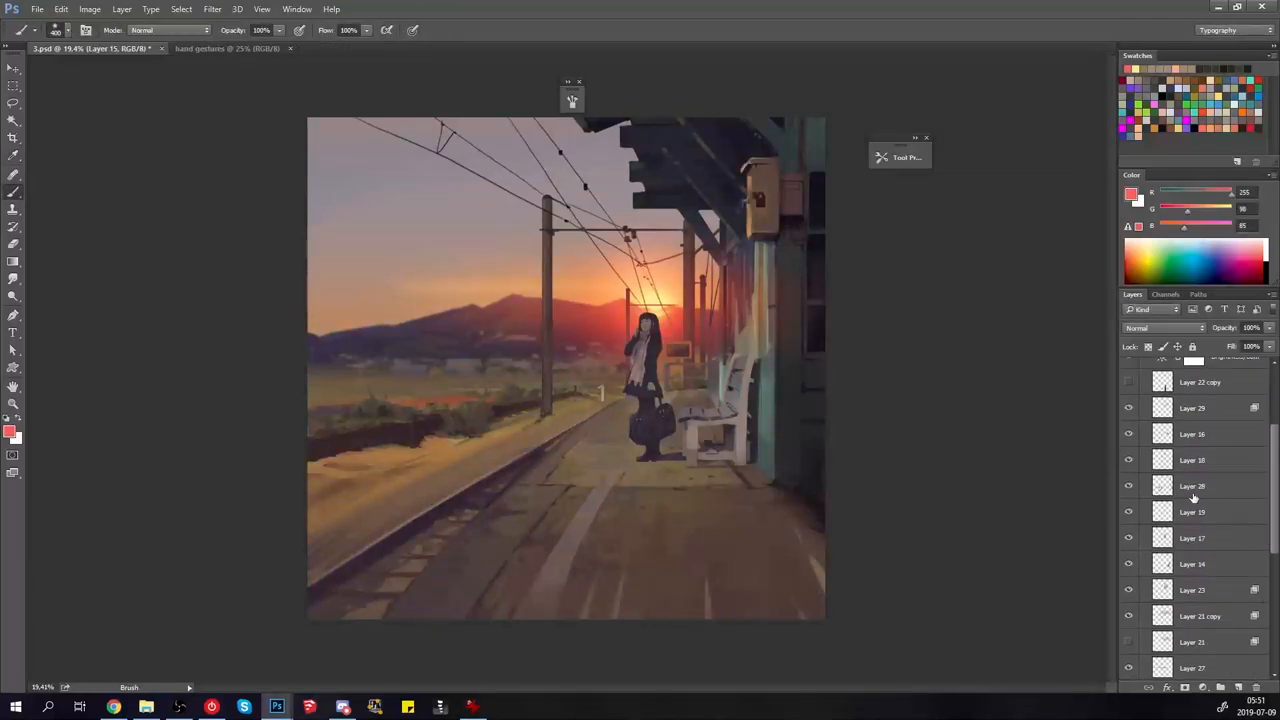
Step: Paint bright light edges along the station wall on Layer 28
left_click(1192, 417)
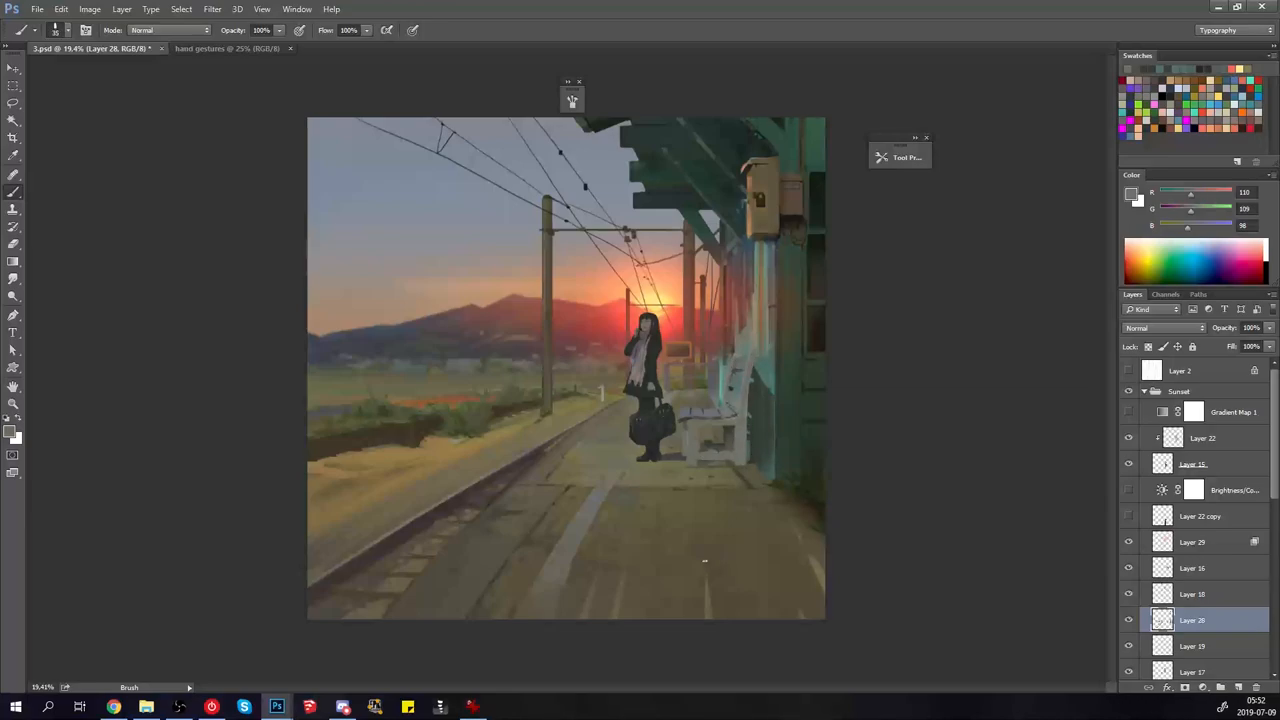
left_click(400, 500)
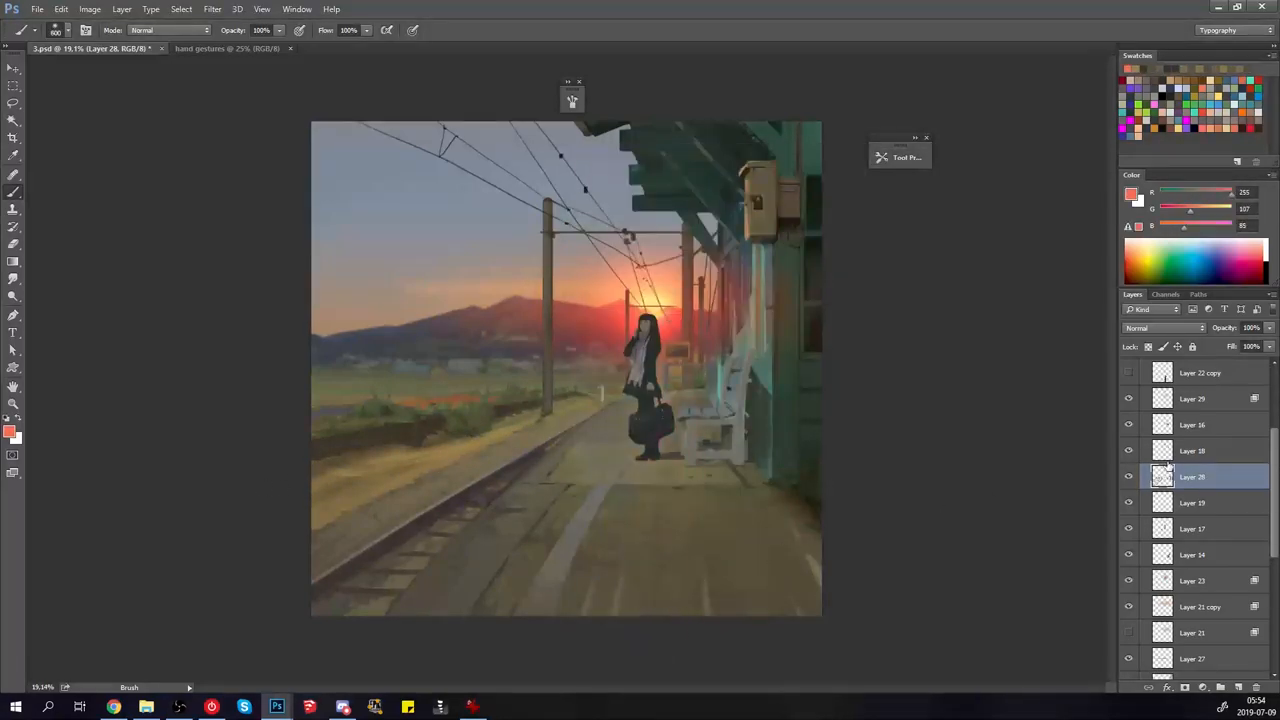
left_click(1192, 398)
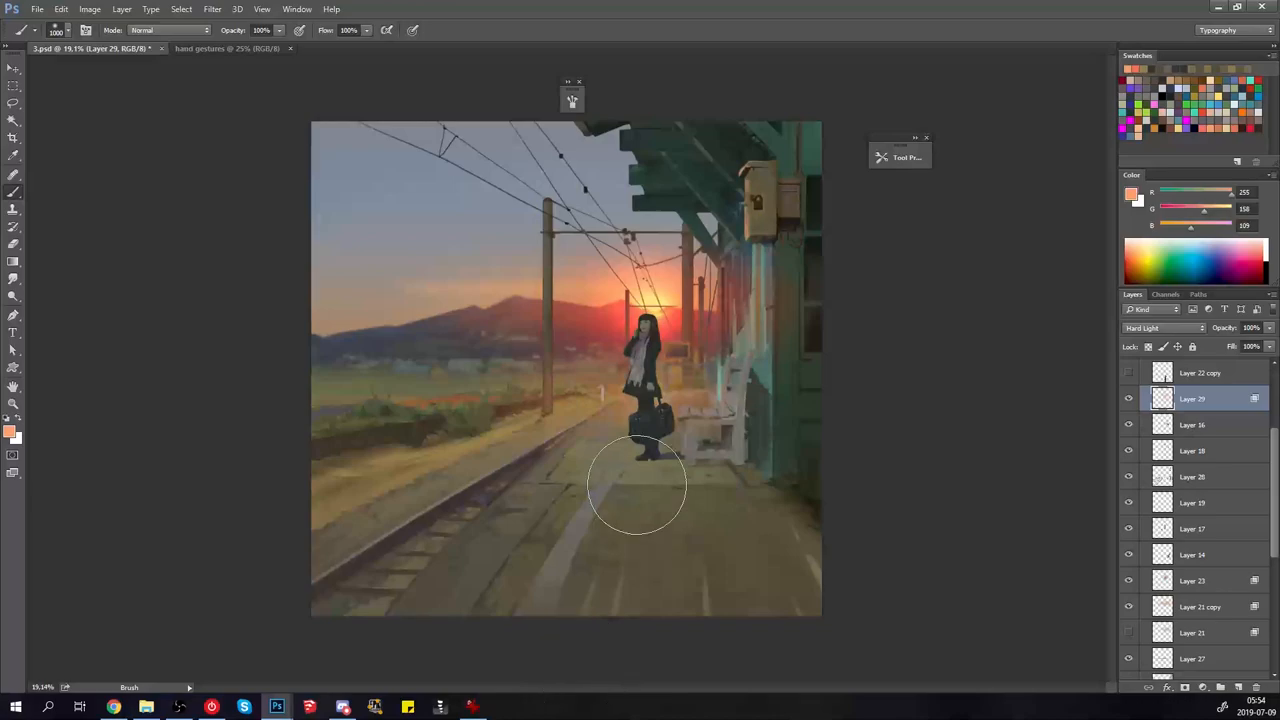